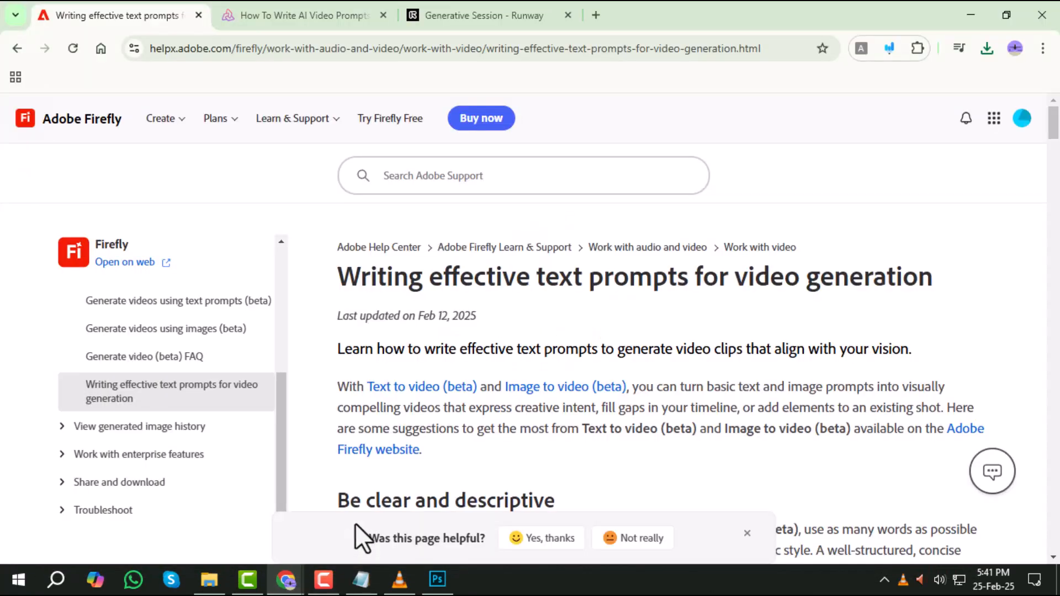
{"action": "mouse_move", "coordinate": [700, 324]}
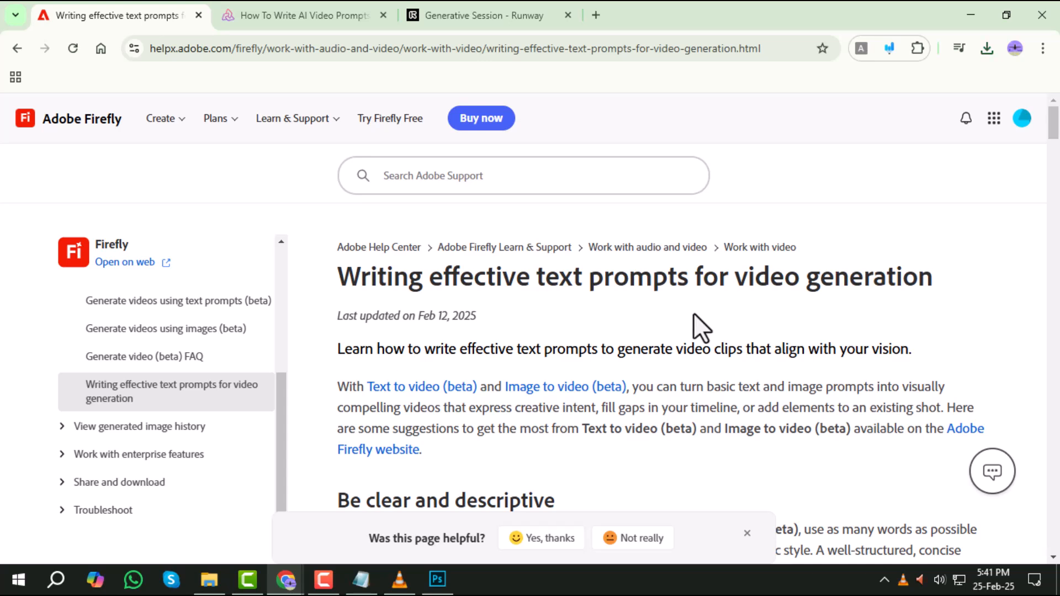
- Read down the Firefly prompt guide's visual style section and highlight the snowmobile example prompt
{"action": "scroll", "scroll_direction": "down", "scroll_amount": 3}
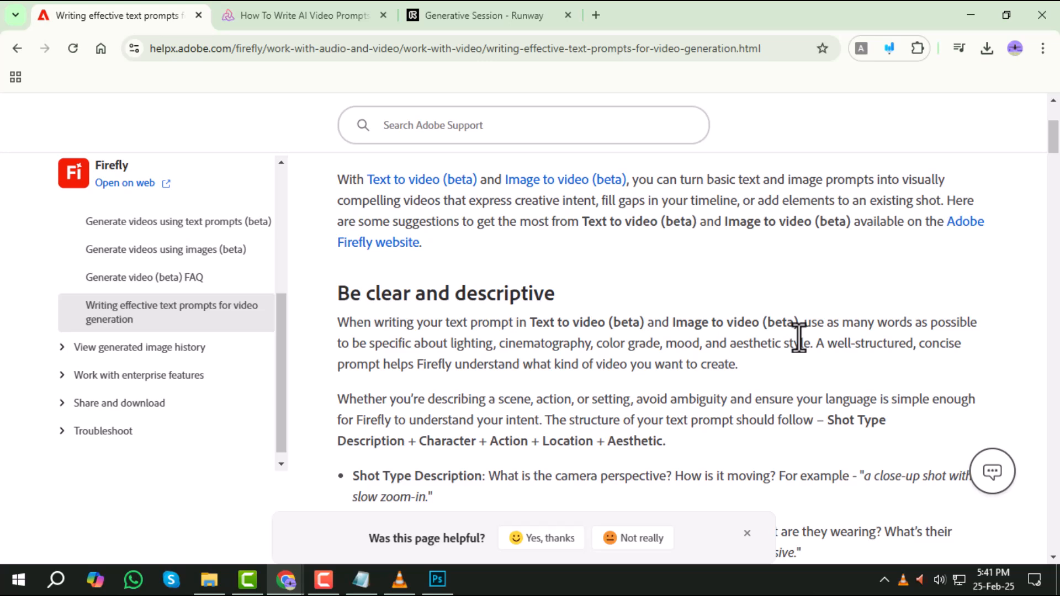
{"action": "scroll", "scroll_direction": "down", "scroll_amount": 3}
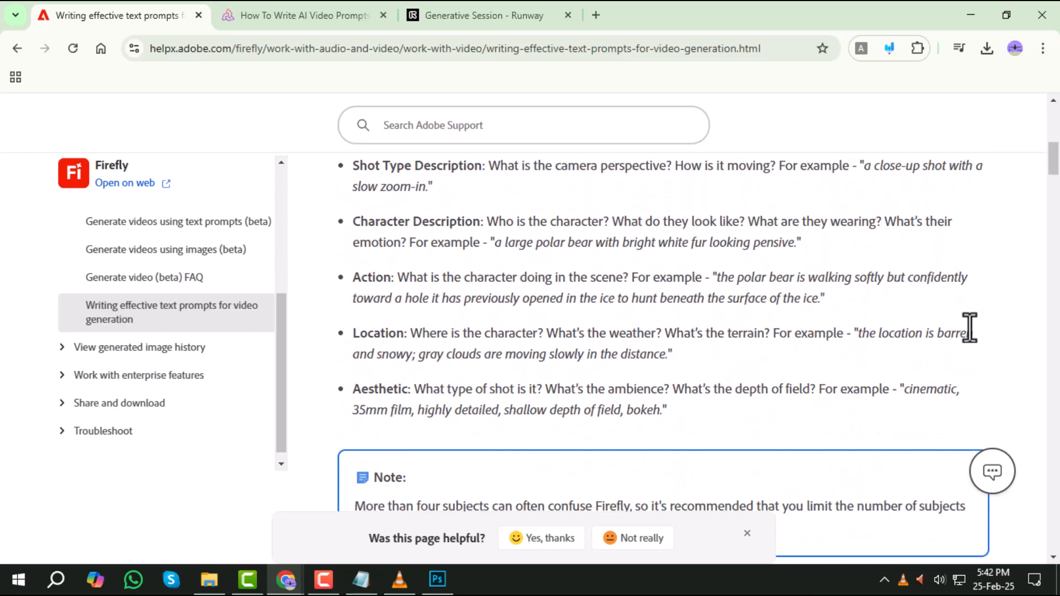
{"action": "scroll", "scroll_direction": "down", "scroll_amount": 3}
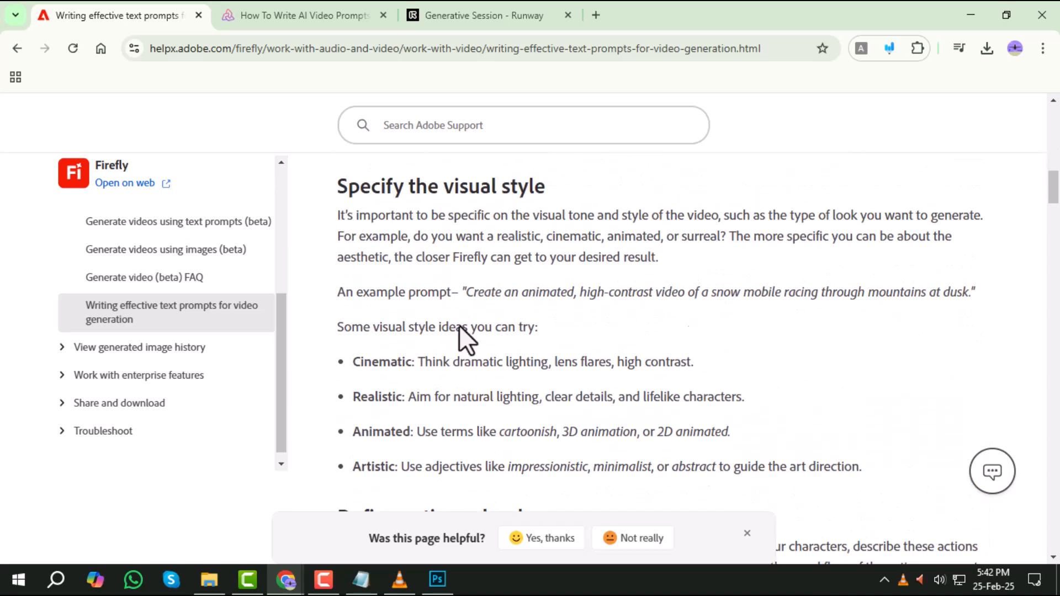
{"action": "mouse_move", "coordinate": [991, 340]}
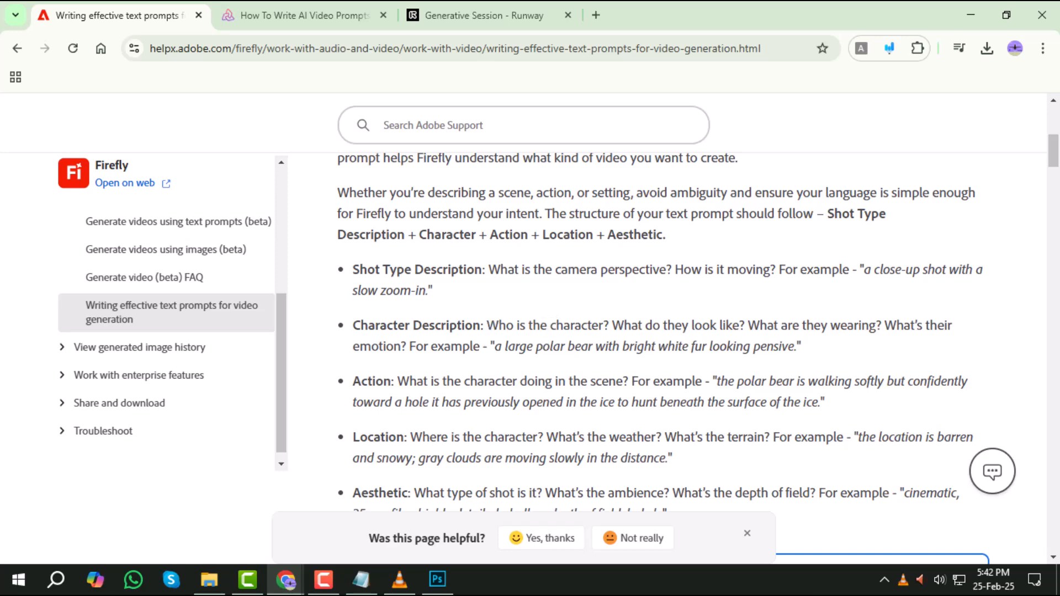
{"action": "scroll", "scroll_direction": "down", "scroll_amount": 3}
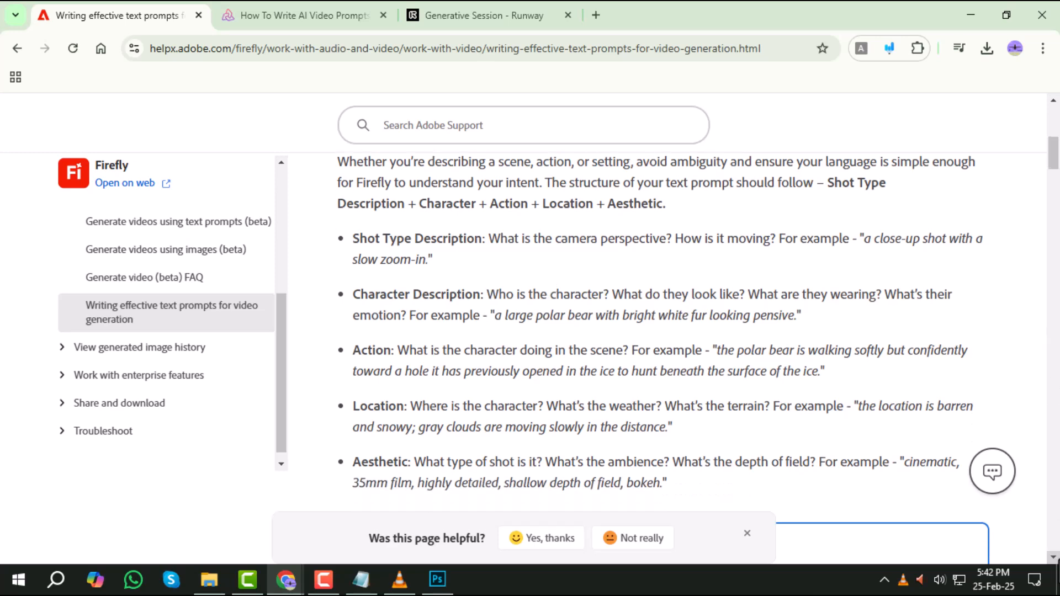
{"action": "scroll", "scroll_direction": "down", "scroll_amount": 3}
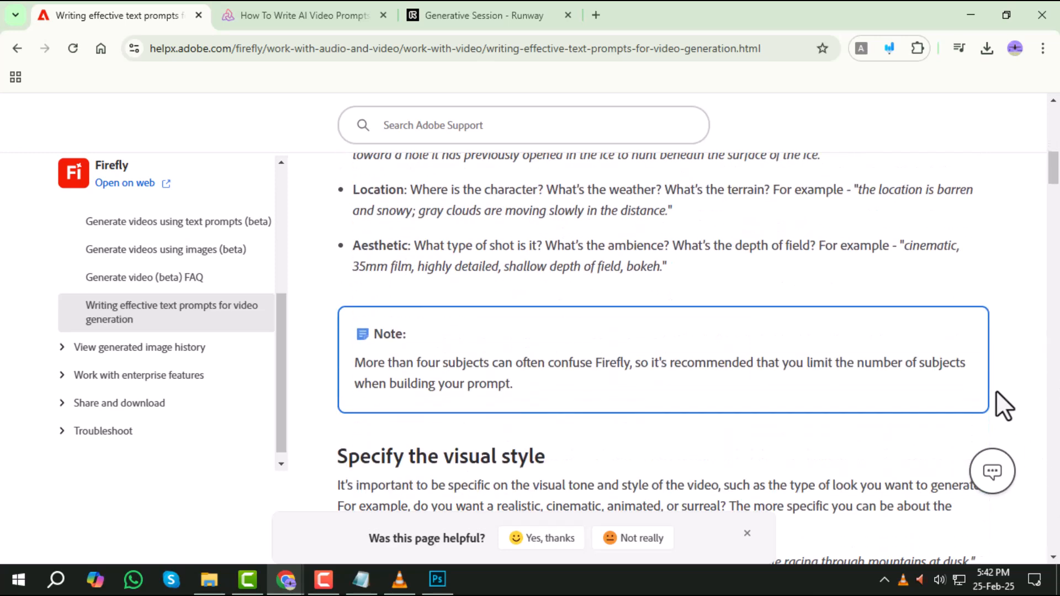
{"action": "scroll", "scroll_direction": "down", "scroll_amount": 3}
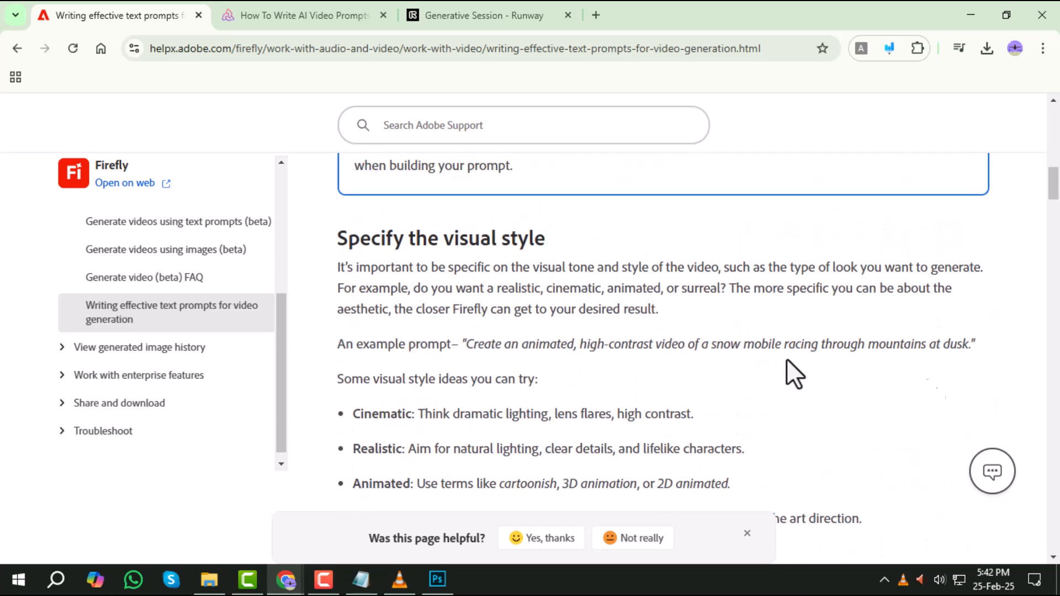
{"action": "left_click_drag", "start_coordinate": [477, 344], "coordinate": [974, 344]}
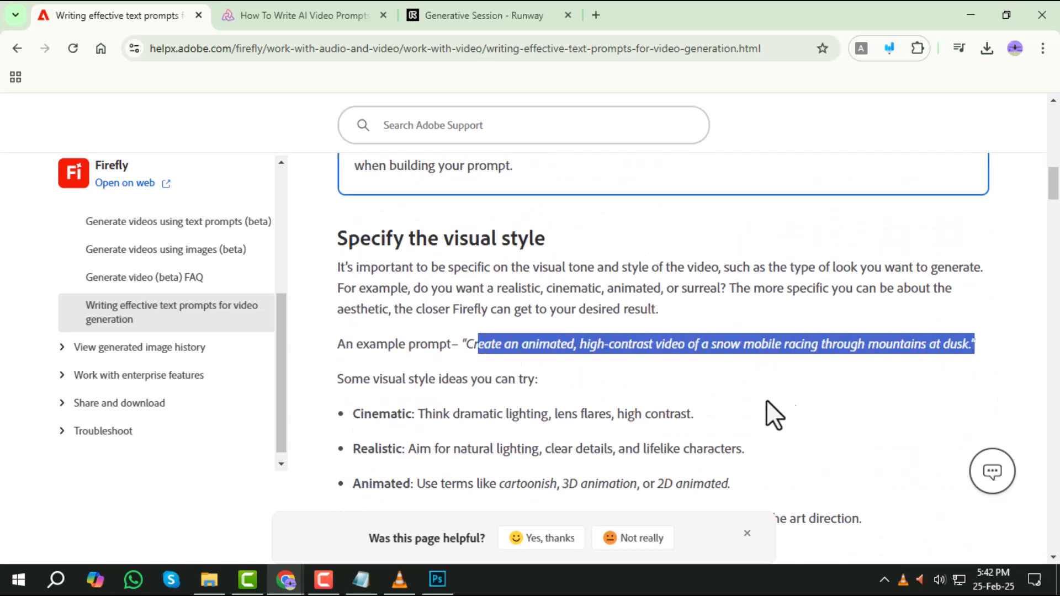
- Finish reading the guide's remaining sections and switch to the Segmind article on video prompts
{"action": "scroll", "scroll_direction": "down", "scroll_amount": 3}
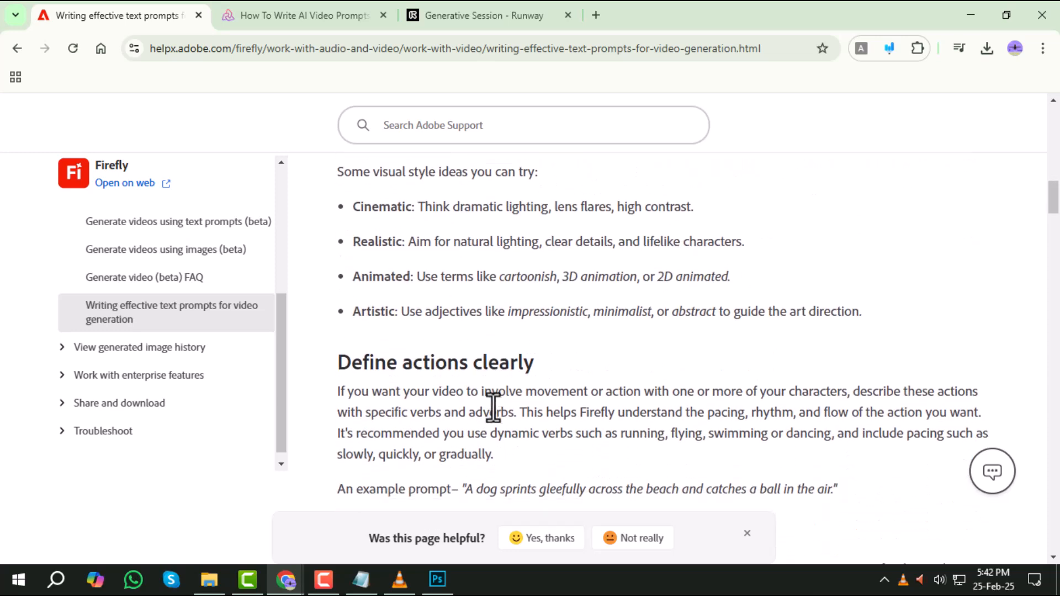
{"action": "scroll", "scroll_direction": "down", "scroll_amount": 3}
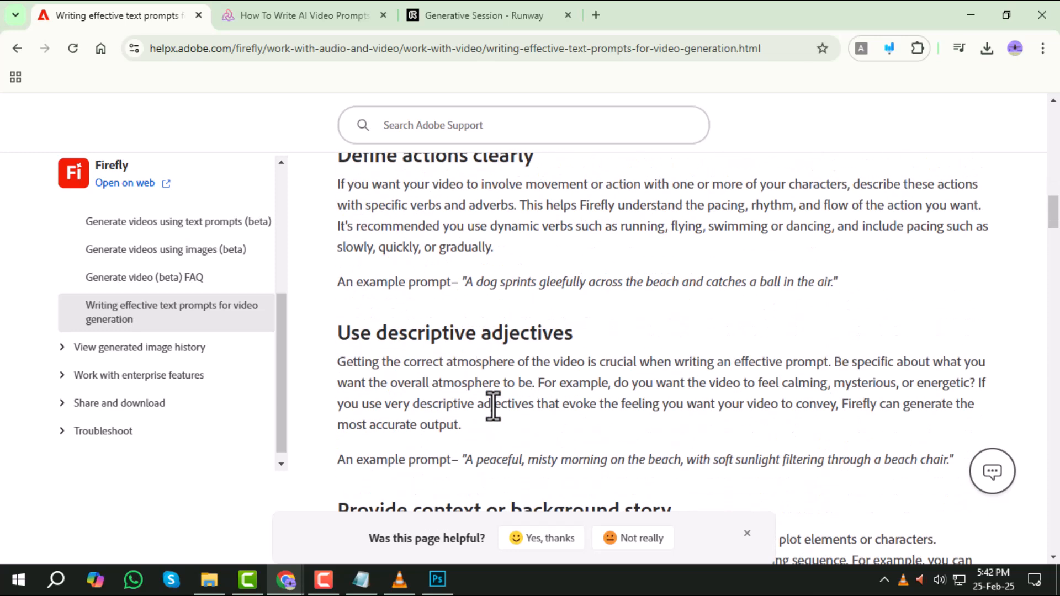
{"action": "scroll", "scroll_direction": "down", "scroll_amount": 3}
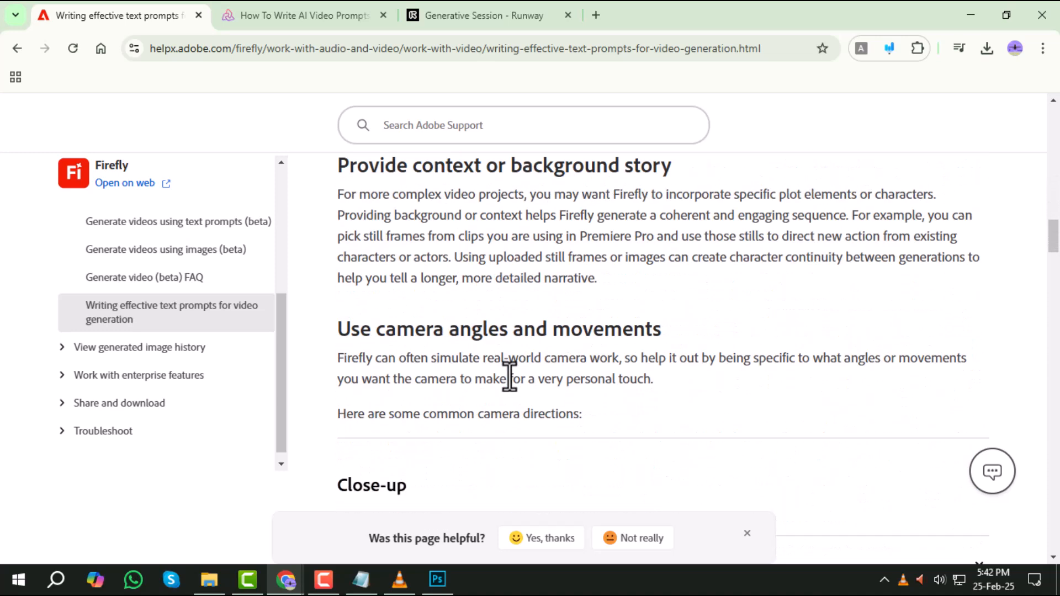
{"action": "left_click", "coordinate": [300, 14]}
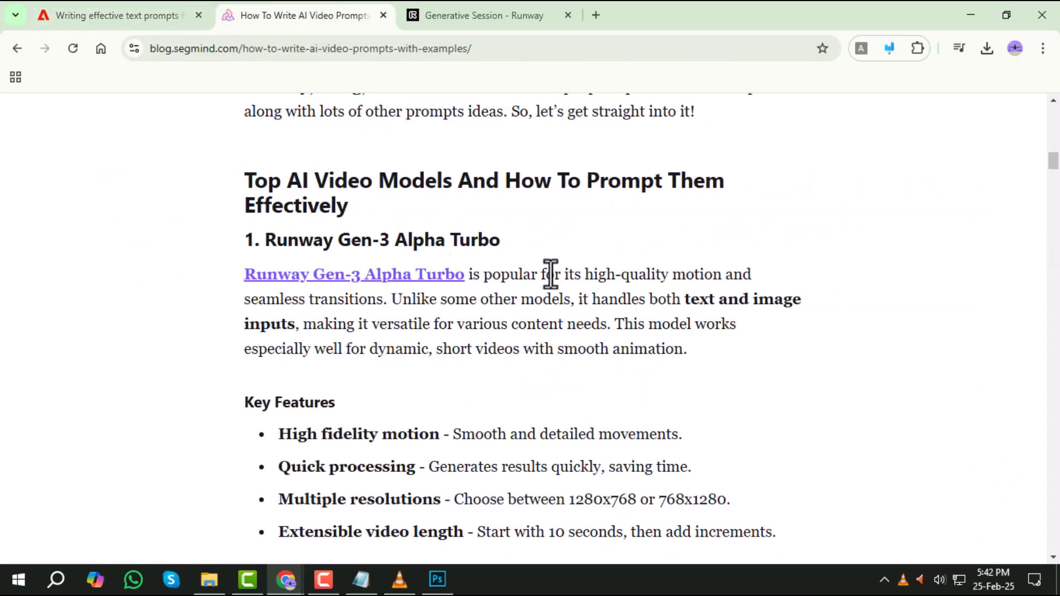
{"action": "mouse_move", "coordinate": [523, 351]}
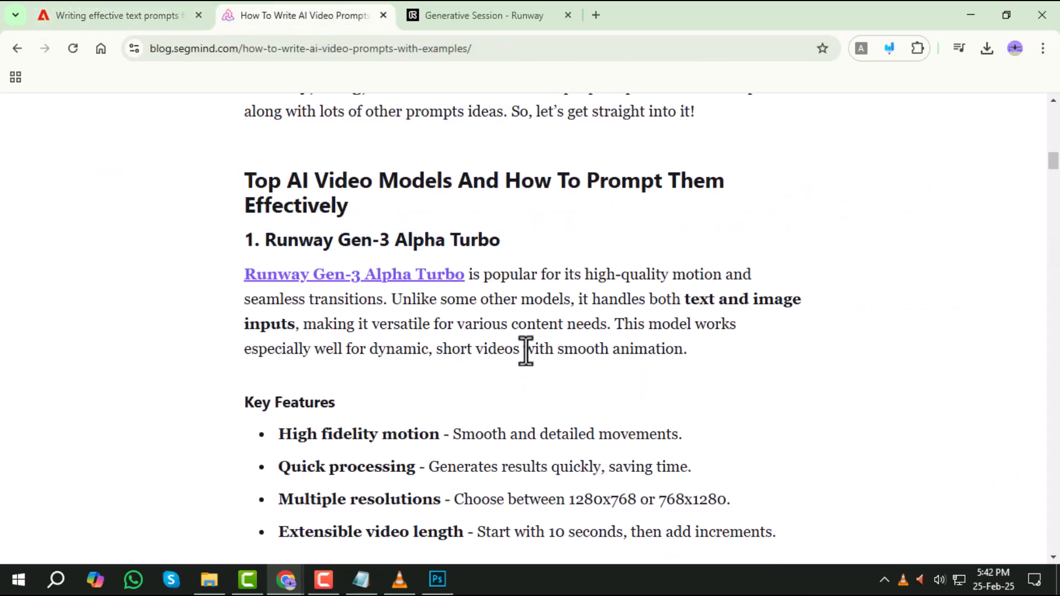
{"action": "mouse_move", "coordinate": [258, 297]}
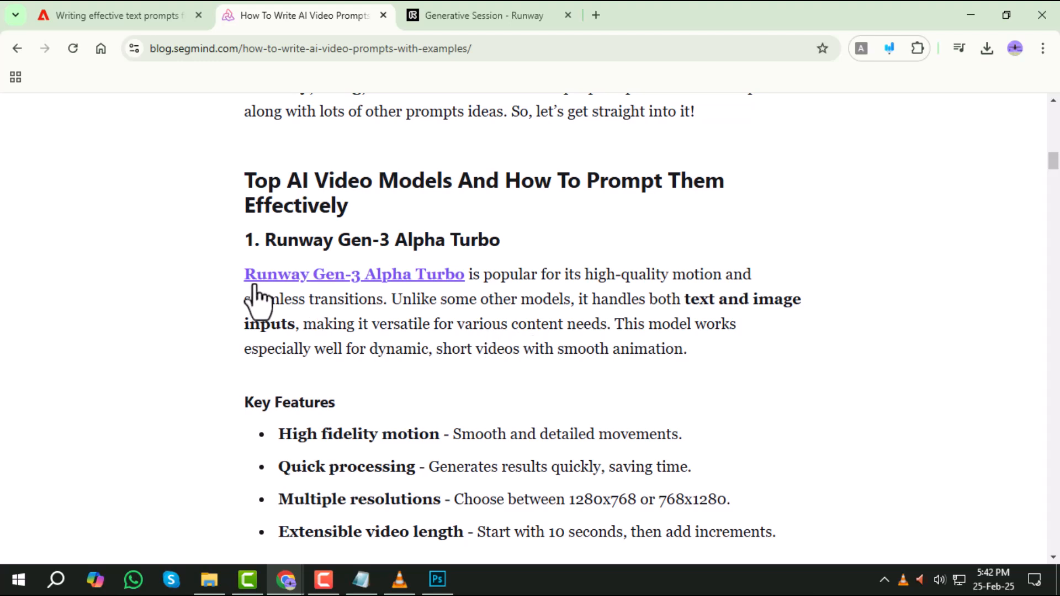
- Highlight the Runway Gen-3 Alpha Turbo description, then bring up the Runway generation session
{"action": "left_click_drag", "start_coordinate": [245, 273], "coordinate": [718, 325]}
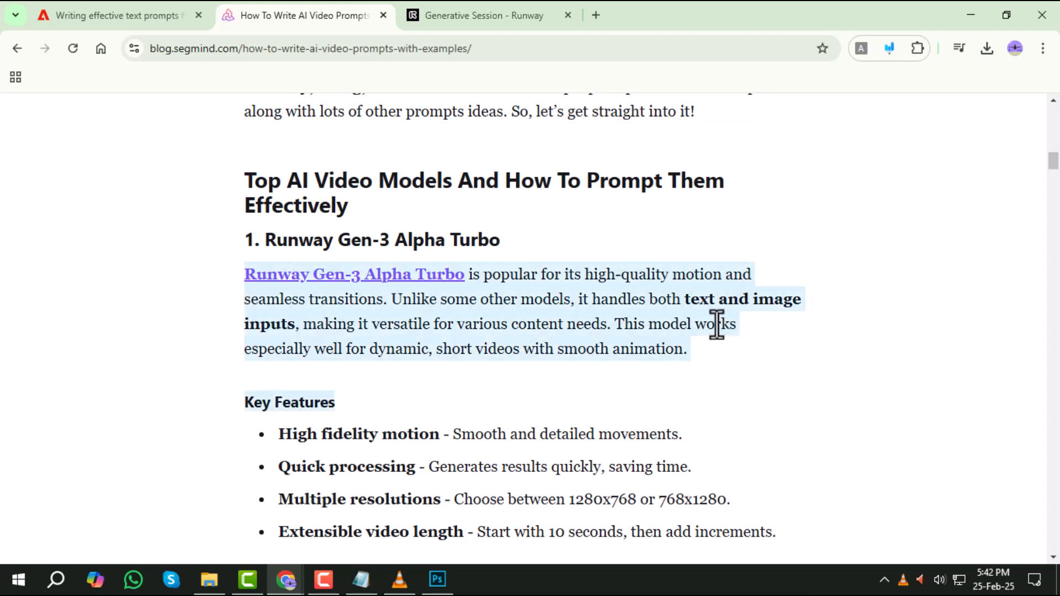
{"action": "left_click", "coordinate": [484, 14]}
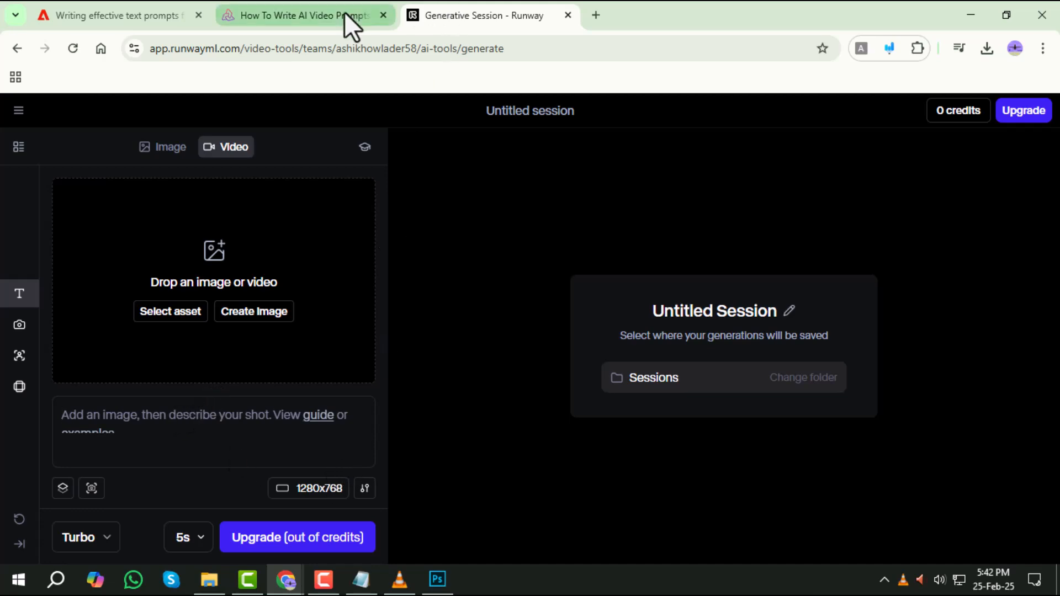
- Check Runway's resolution list against the Segmind blog's tips, reading further down the article
{"action": "left_click", "coordinate": [300, 15]}
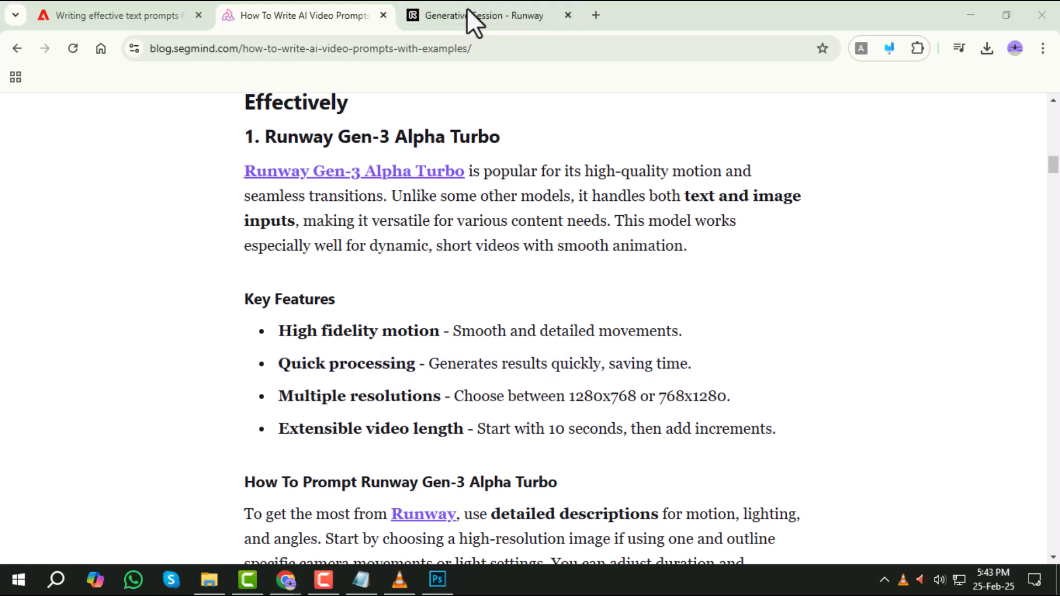
{"action": "left_click", "coordinate": [481, 15]}
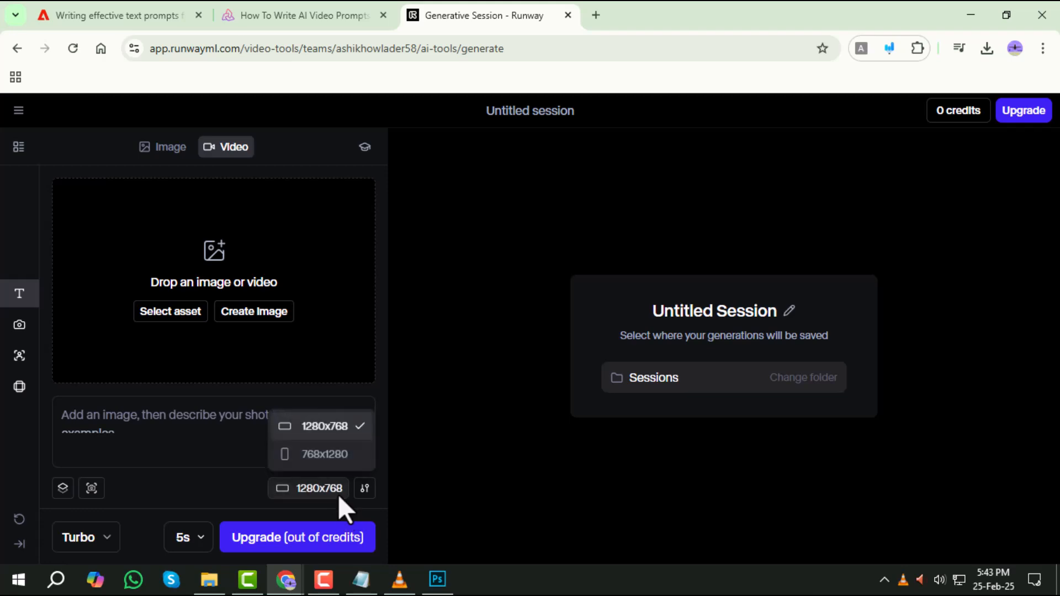
{"action": "left_click", "coordinate": [303, 14]}
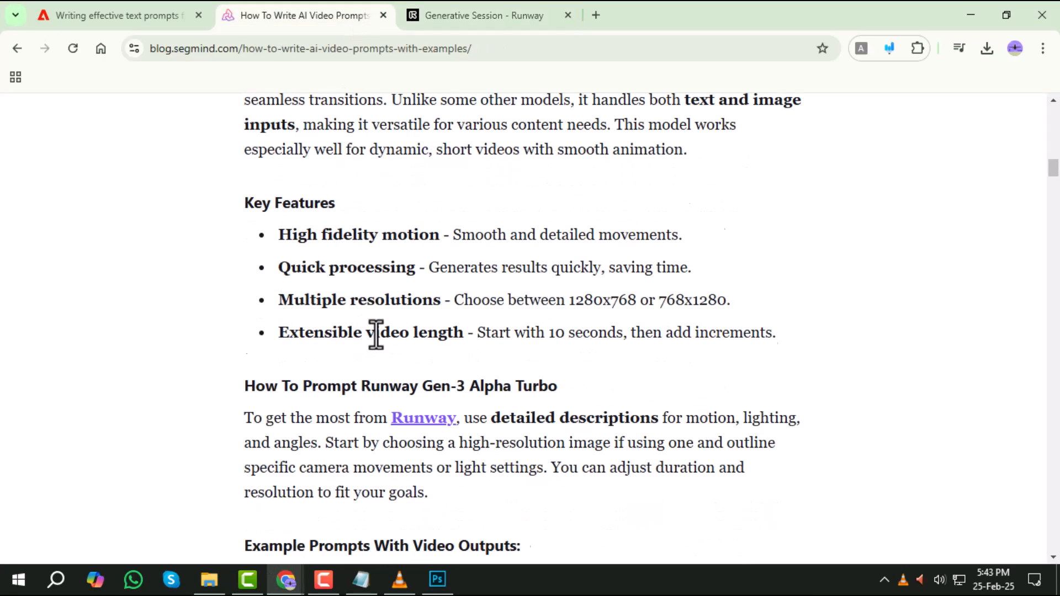
{"action": "scroll", "scroll_direction": "down", "scroll_amount": 3}
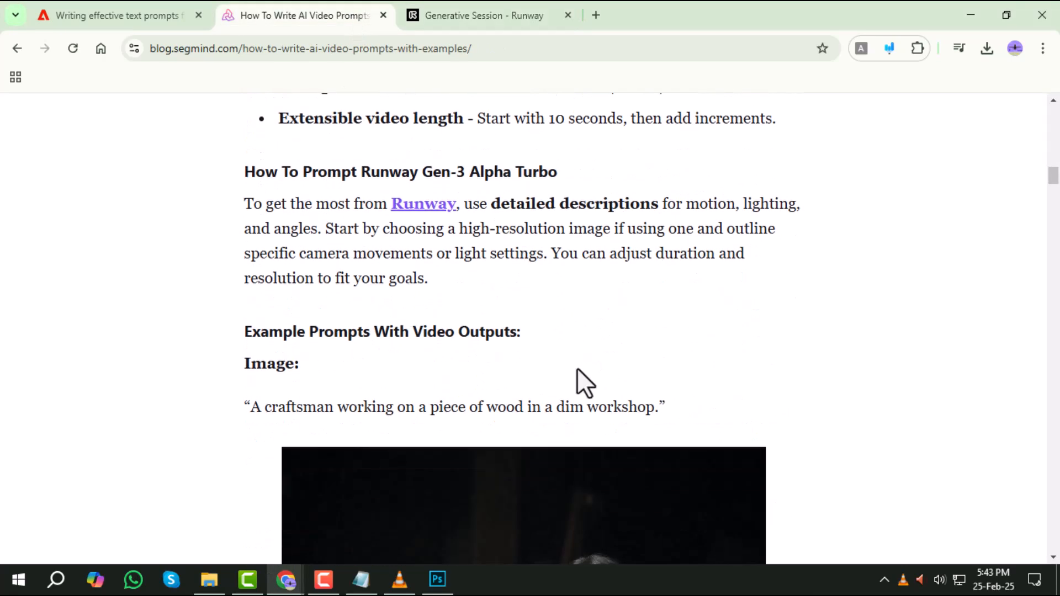
{"action": "mouse_move", "coordinate": [466, 378]}
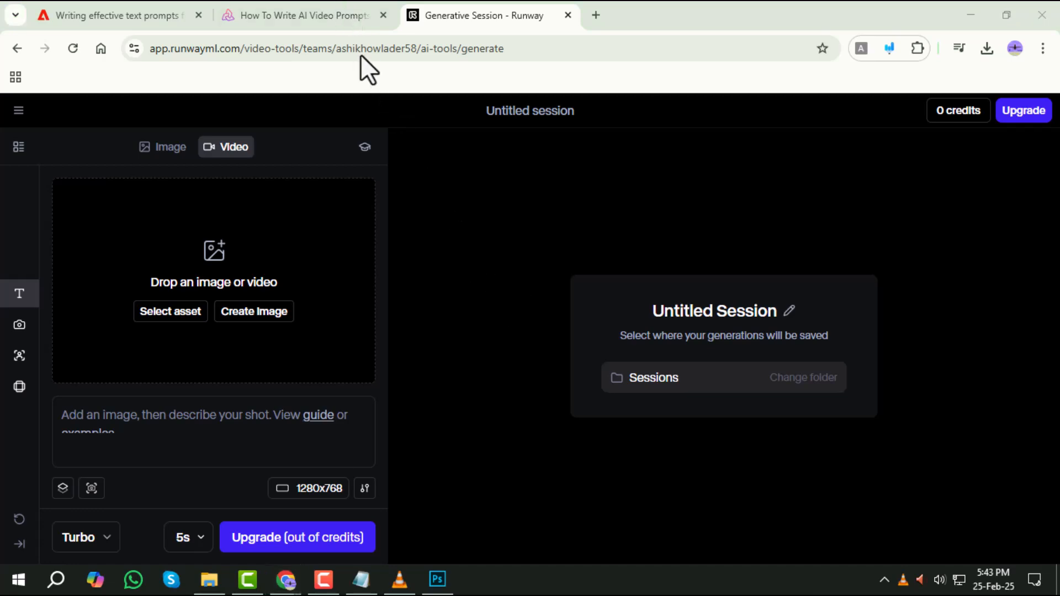
{"action": "left_click", "coordinate": [300, 15]}
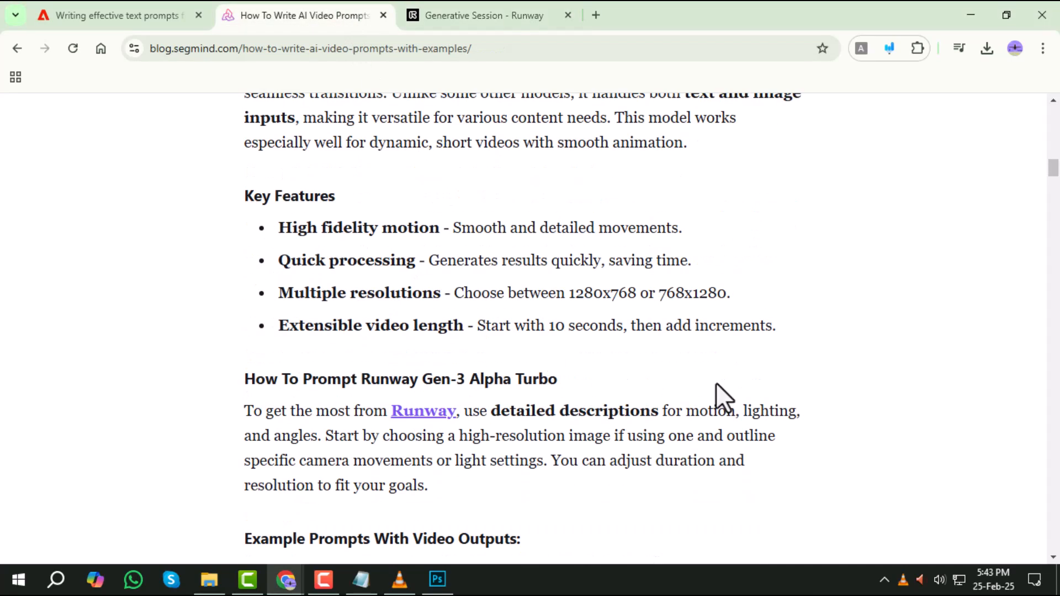
{"action": "scroll", "scroll_direction": "down", "scroll_amount": 3}
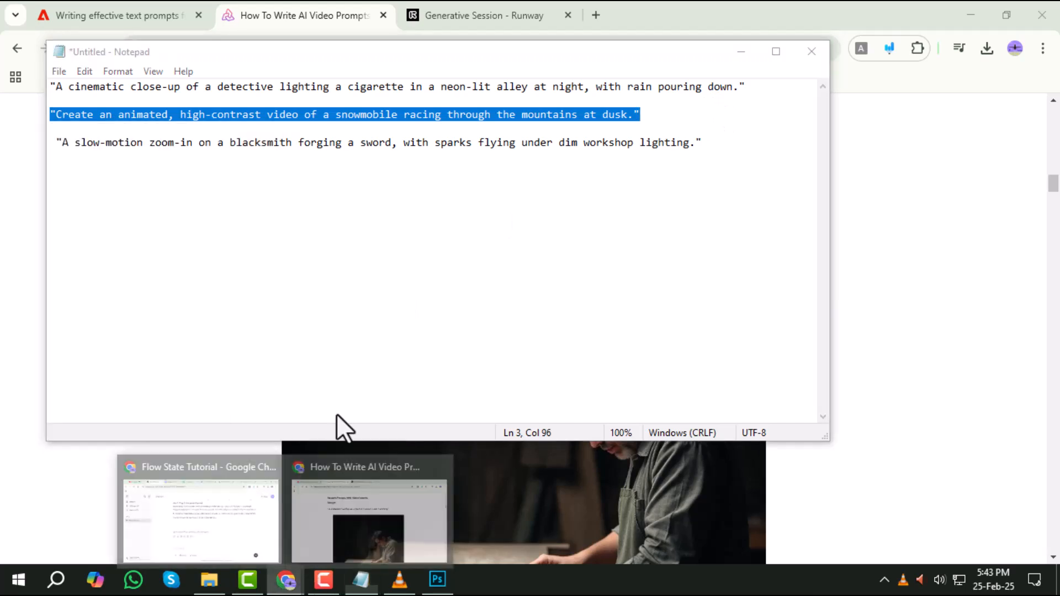
- Enter the snowmobile racing-through-mountains prompt in Runway's prompt box, then return to the notes
{"action": "left_click", "coordinate": [487, 15]}
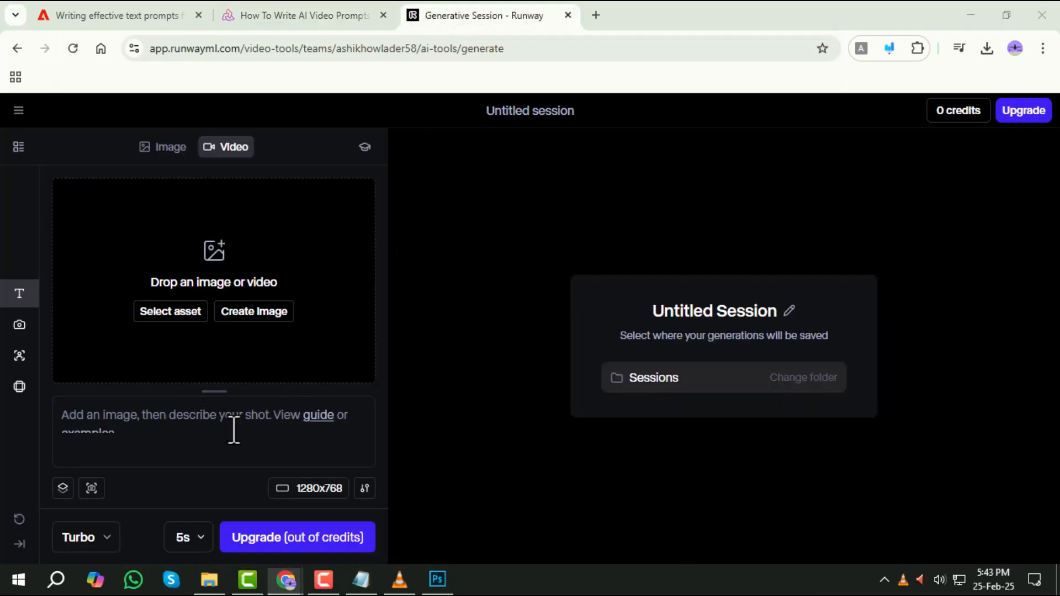
{"action": "type", "text": "\"Create an animated, high-contrast video of a snowmobile racing through the mountains at dusk\""}
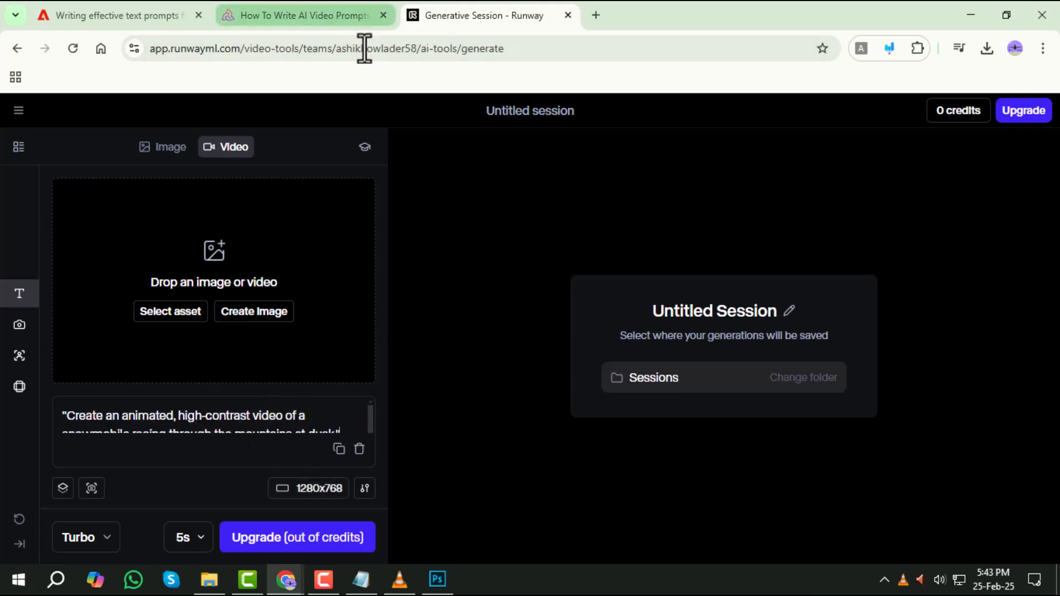
{"action": "left_click", "coordinate": [361, 580]}
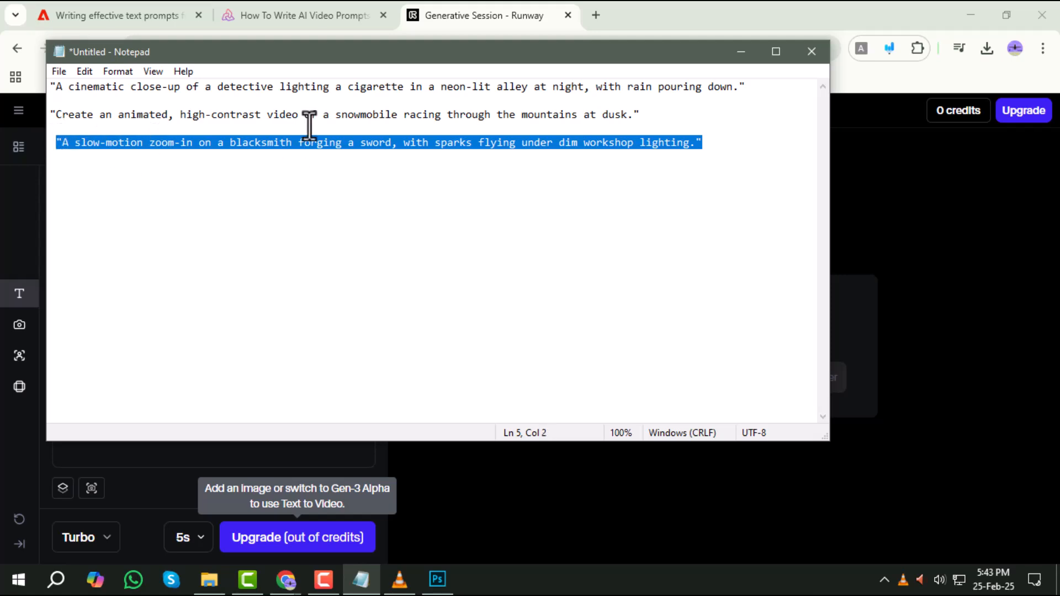
- Glance at the blog article, then return to Runway to place the blacksmith prompt
{"action": "left_click", "coordinate": [304, 14]}
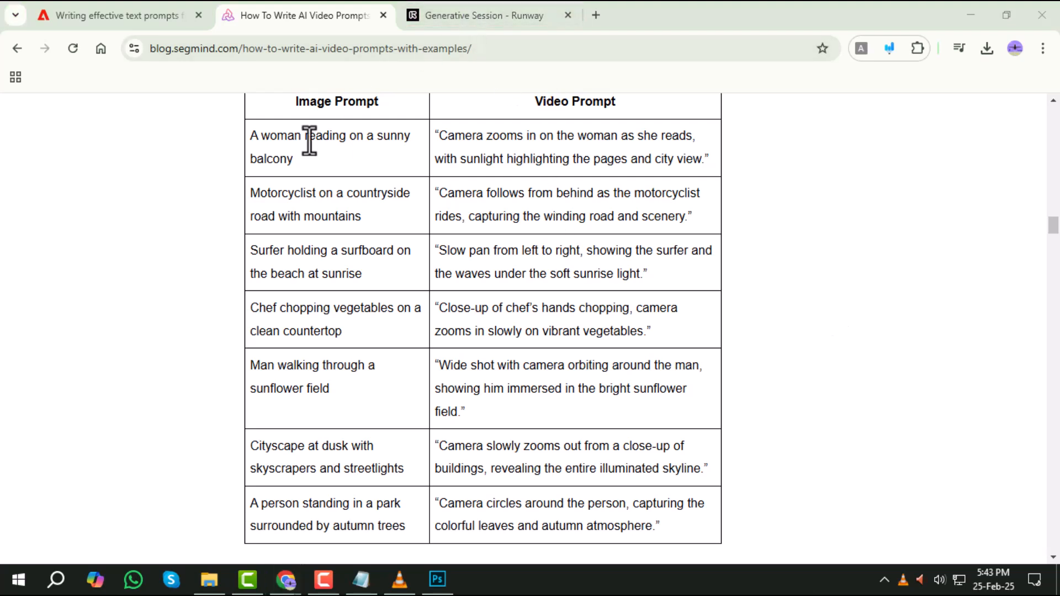
{"action": "left_click", "coordinate": [484, 15]}
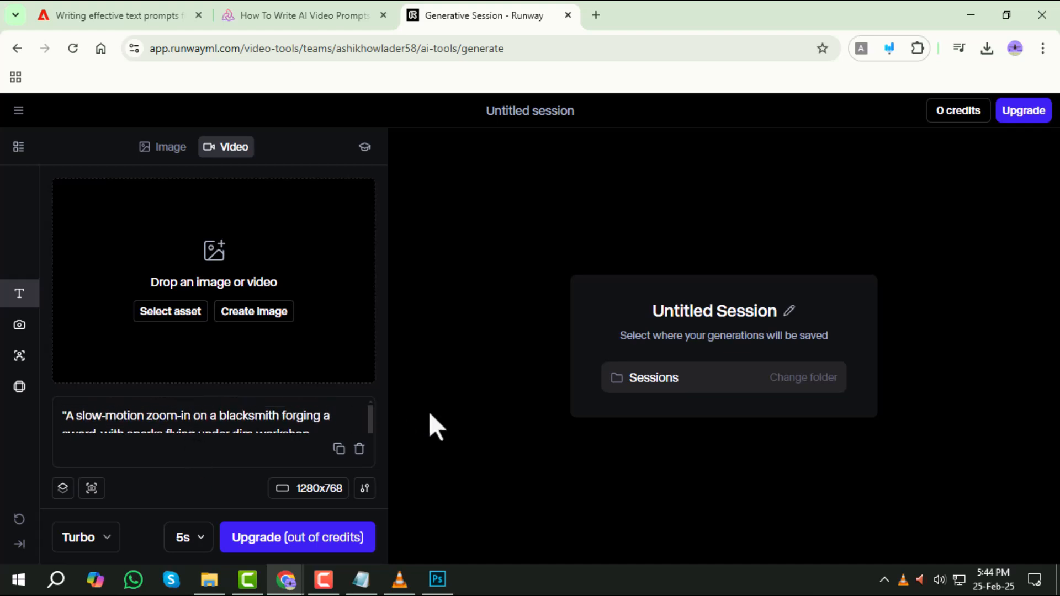
{"action": "mouse_move", "coordinate": [526, 302]}
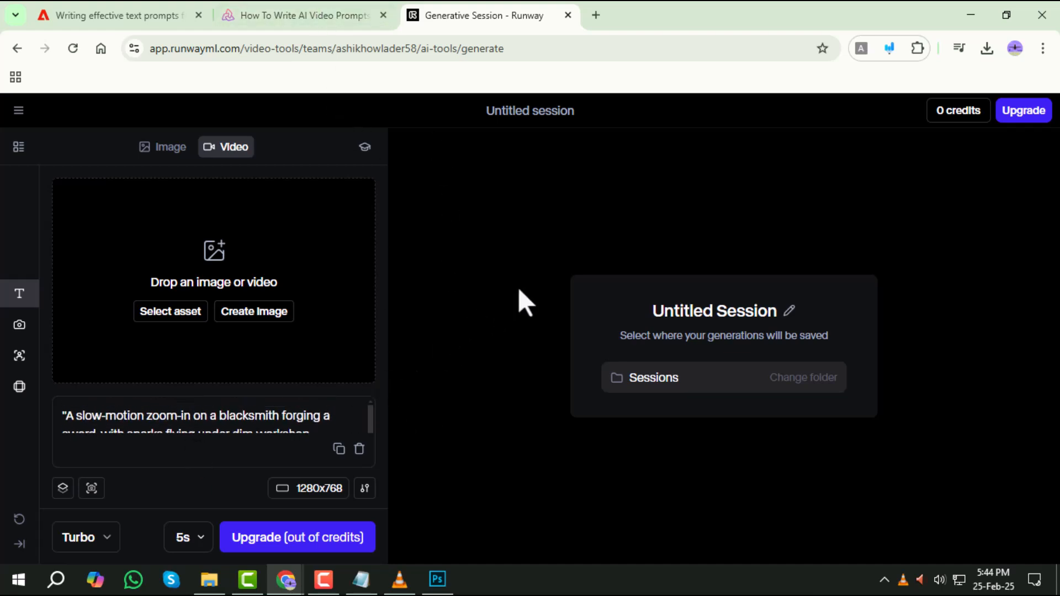
{"action": "mouse_move", "coordinate": [592, 477]}
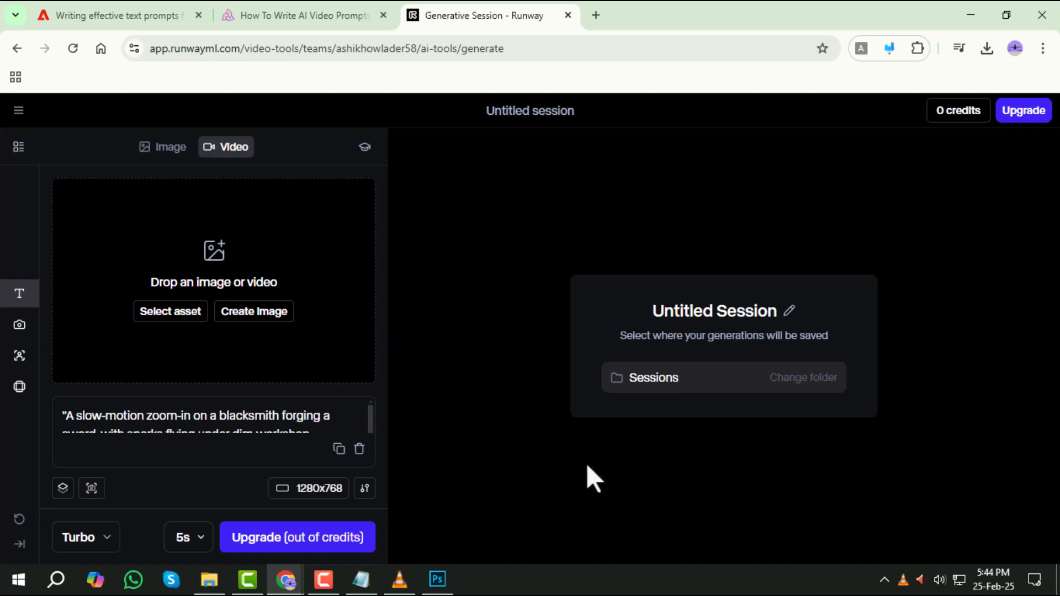
{"action": "left_click", "coordinate": [300, 14]}
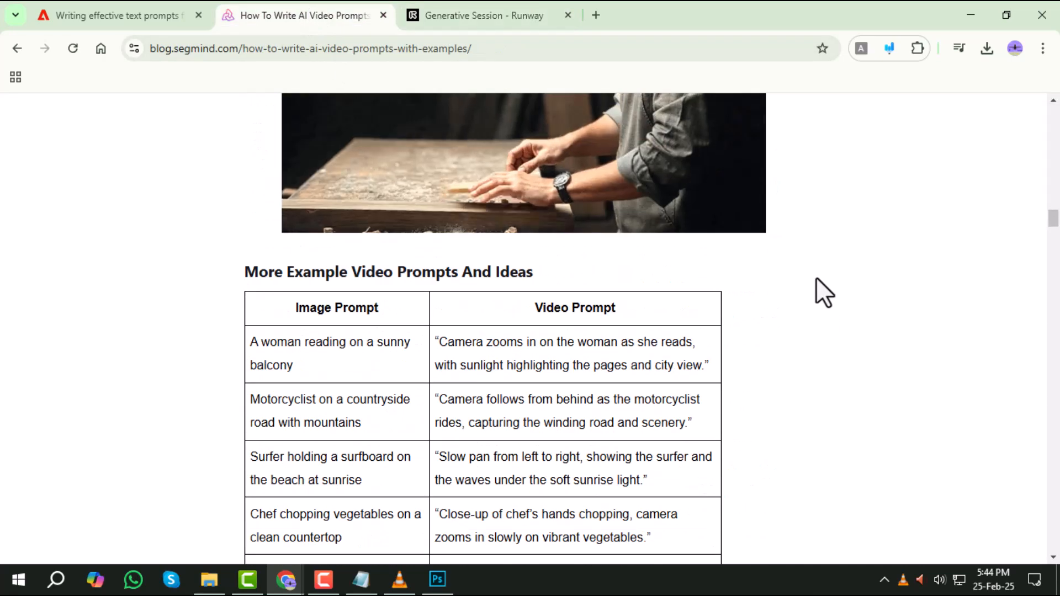
{"action": "scroll", "scroll_direction": "up", "scroll_amount": 3}
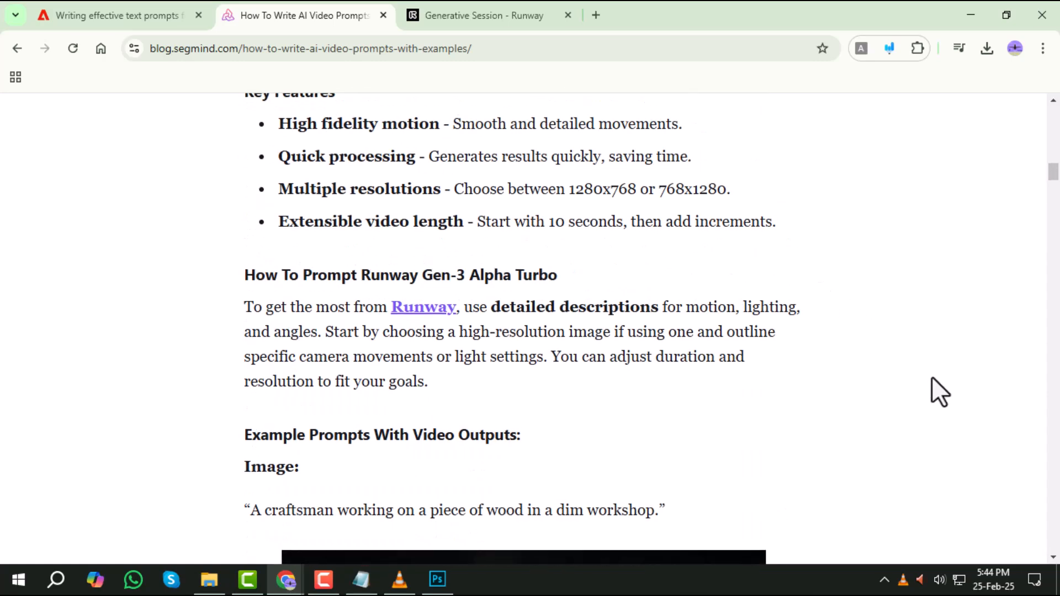
{"action": "scroll", "scroll_direction": "down", "scroll_amount": 3}
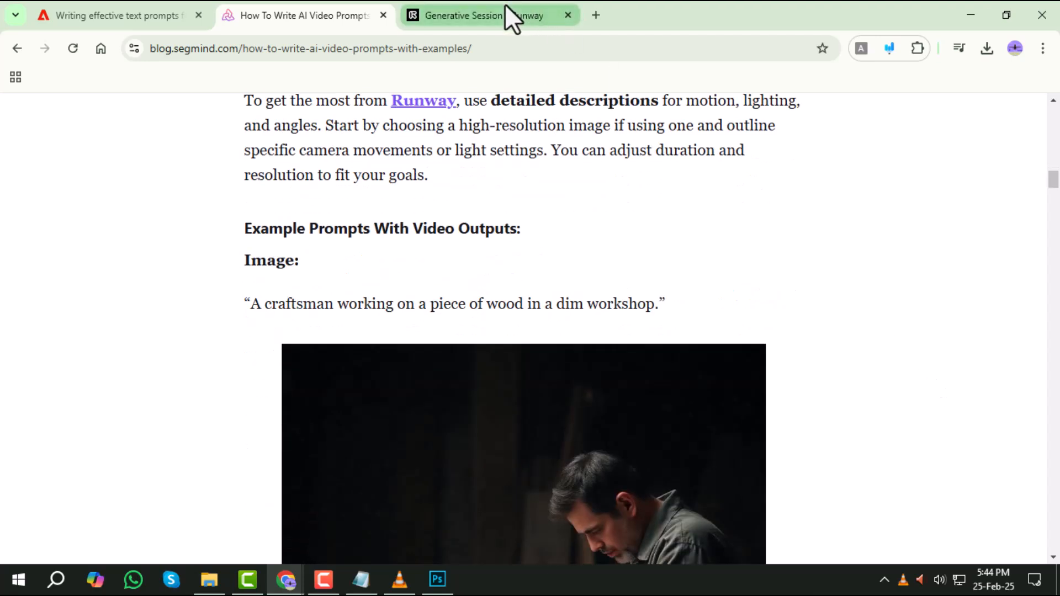
{"action": "left_click", "coordinate": [491, 15]}
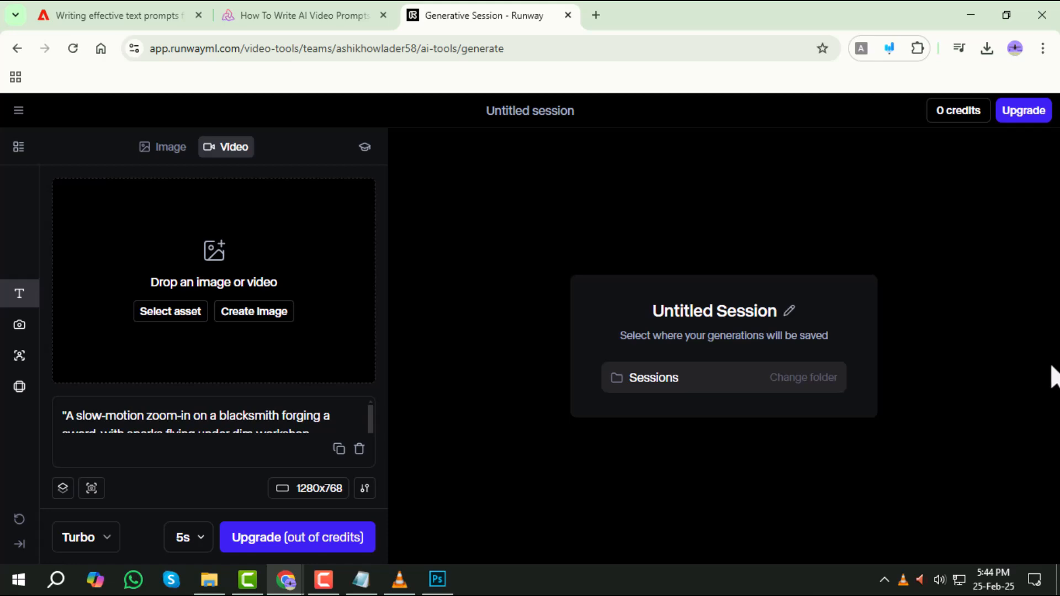
{"action": "left_click", "coordinate": [299, 15]}
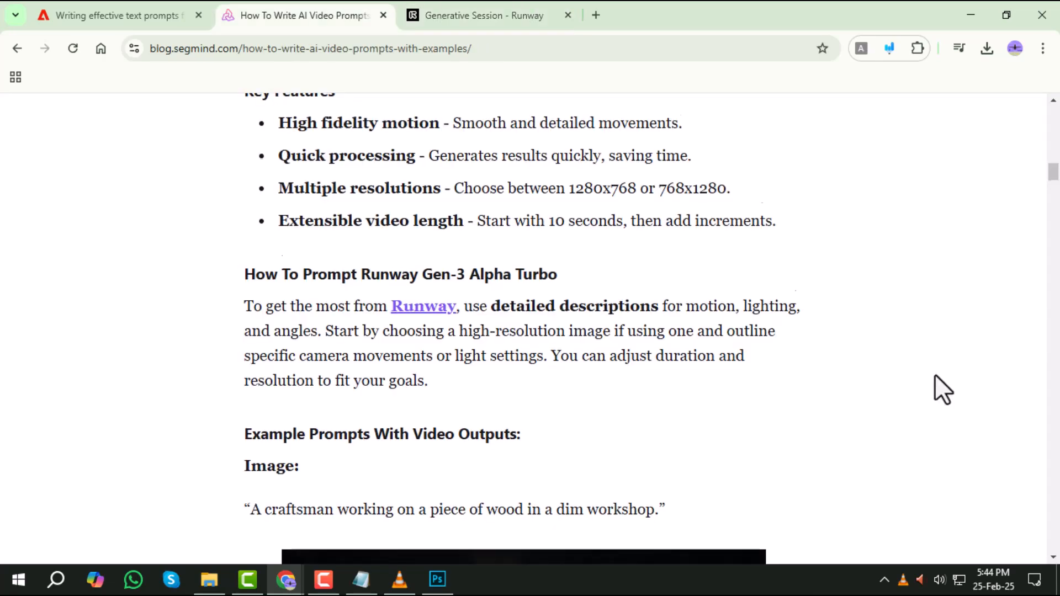
{"action": "left_click", "coordinate": [483, 15]}
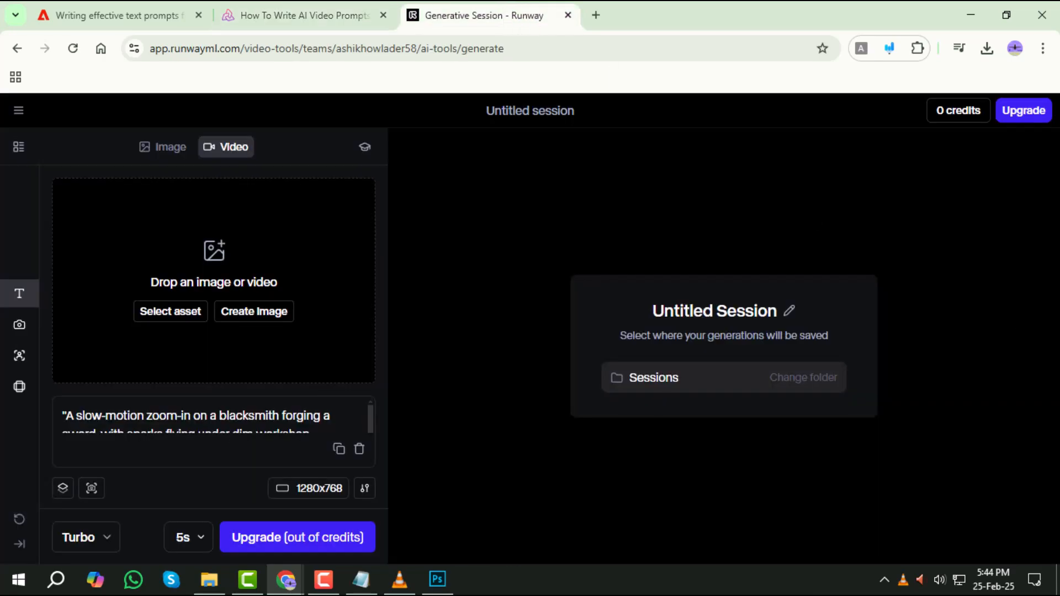